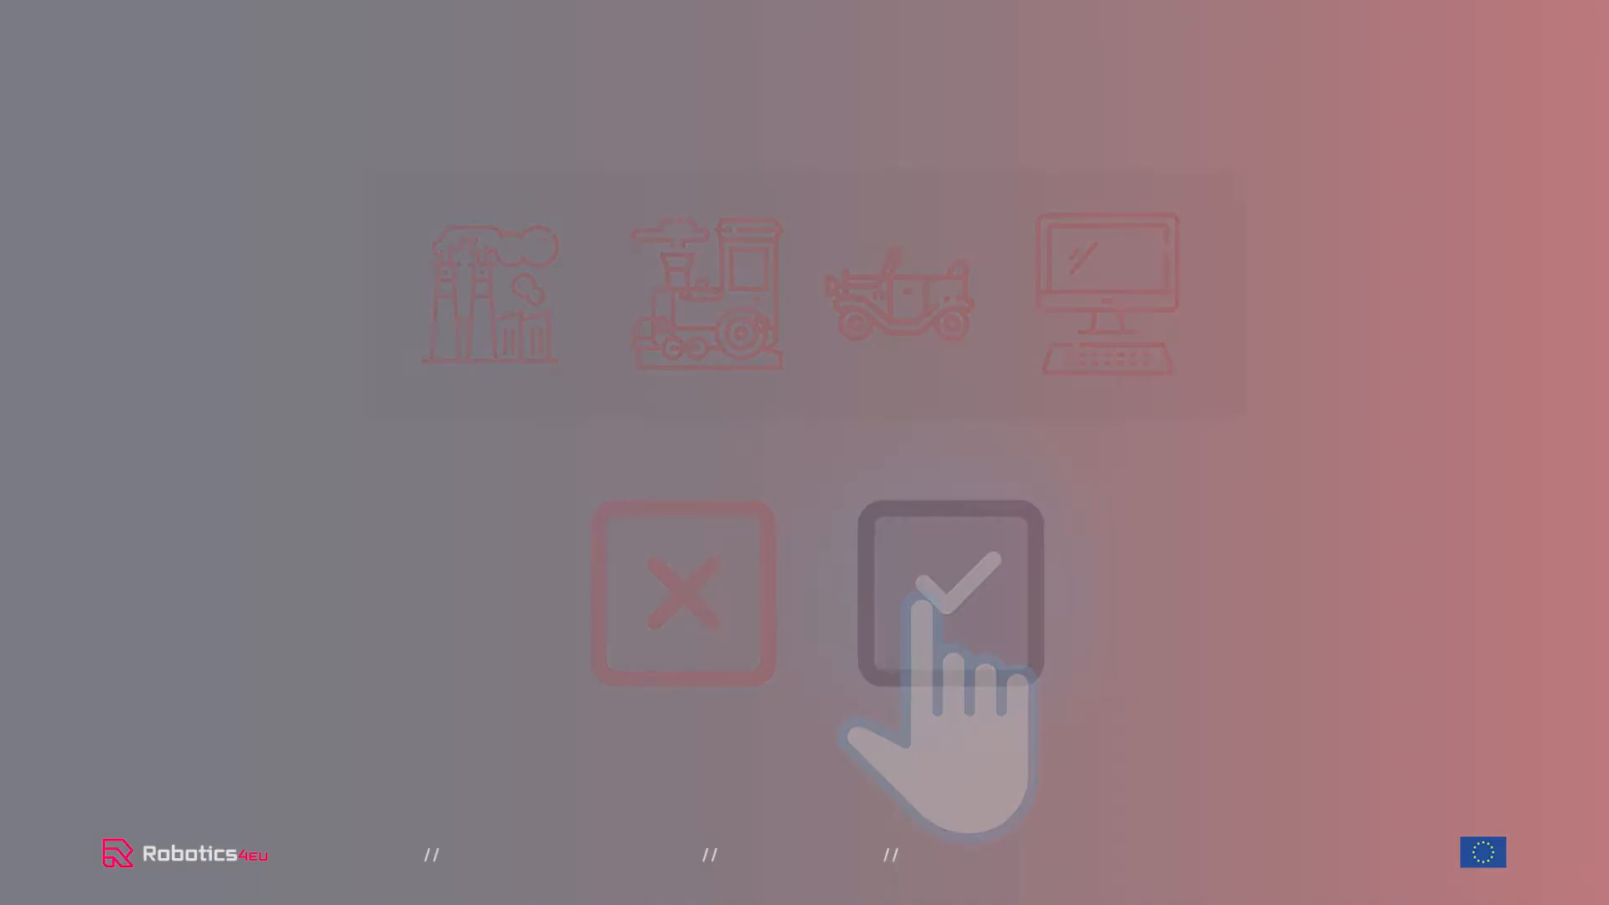
pyautogui.click(948, 594)
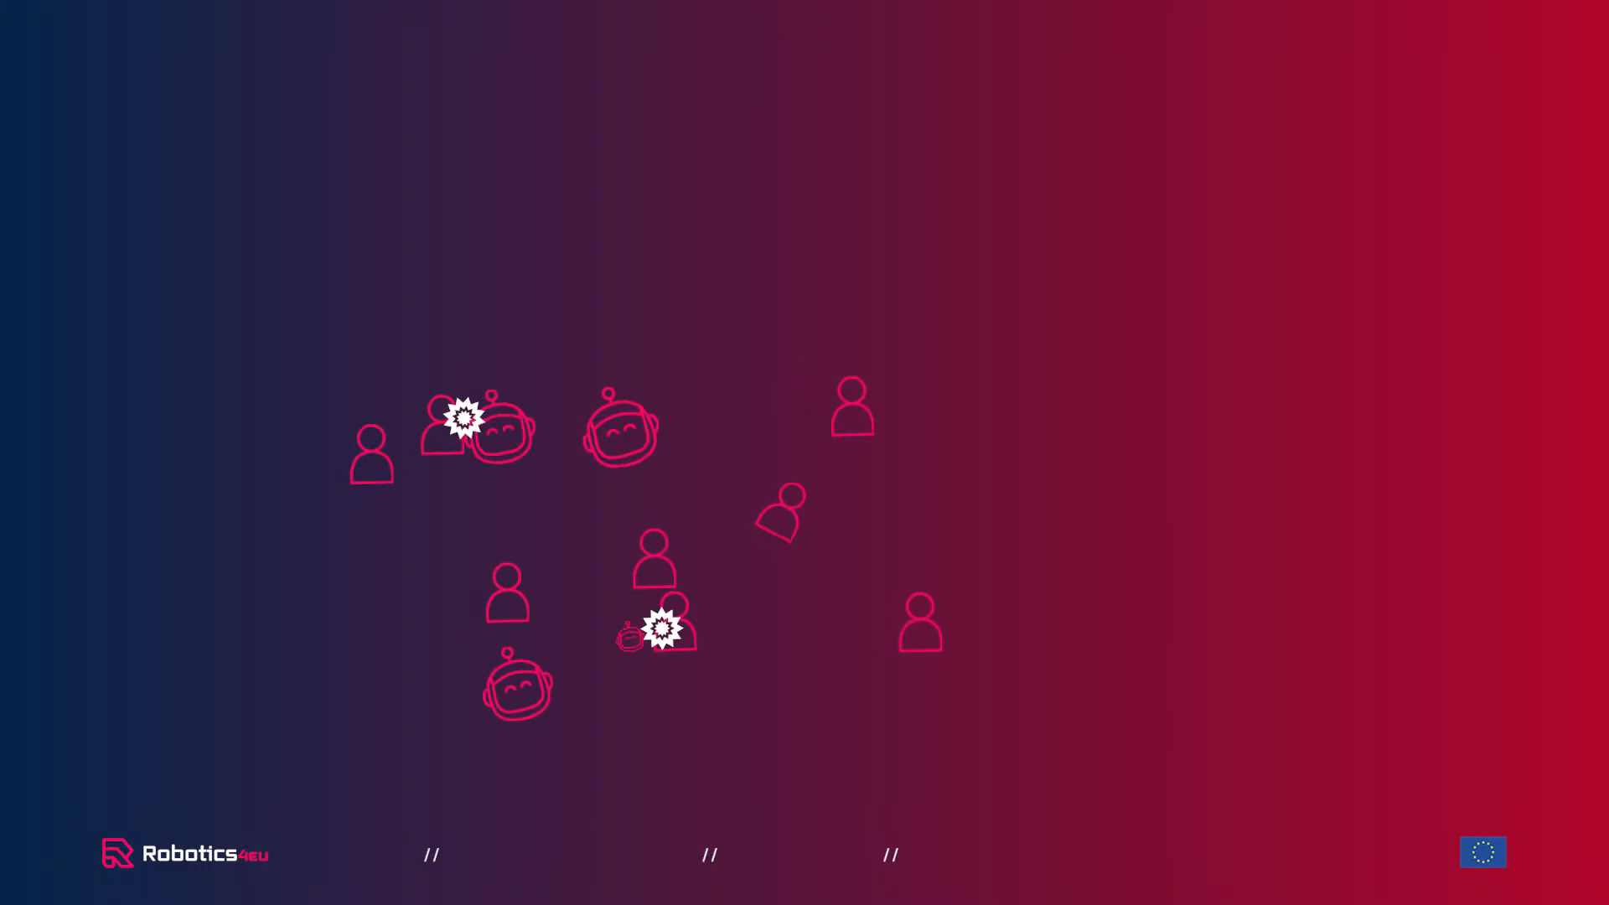